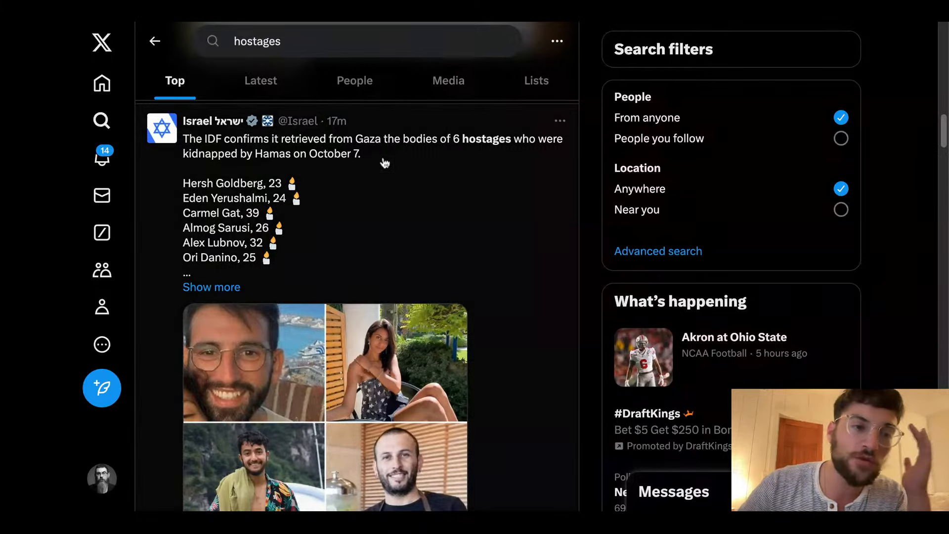
Step: Scroll past the six-hostages photo post in 'hostages' results, then search 'hersh goldberg'
scroll(down, 3)
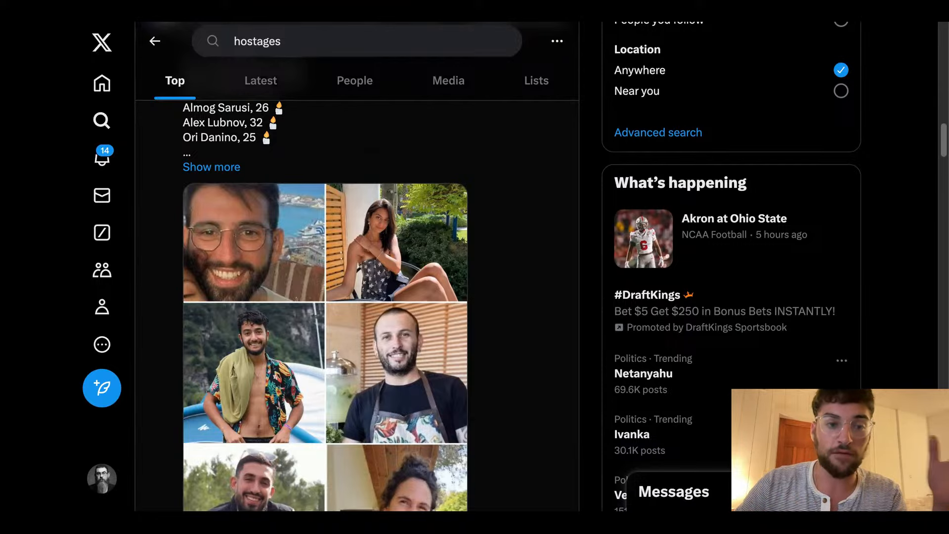
mouse_move(409, 296)
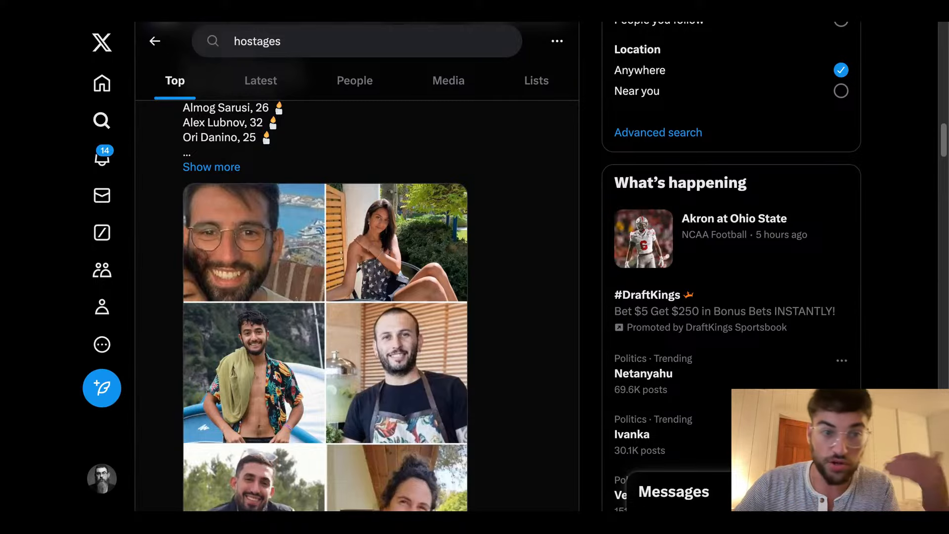
scroll(down, 3)
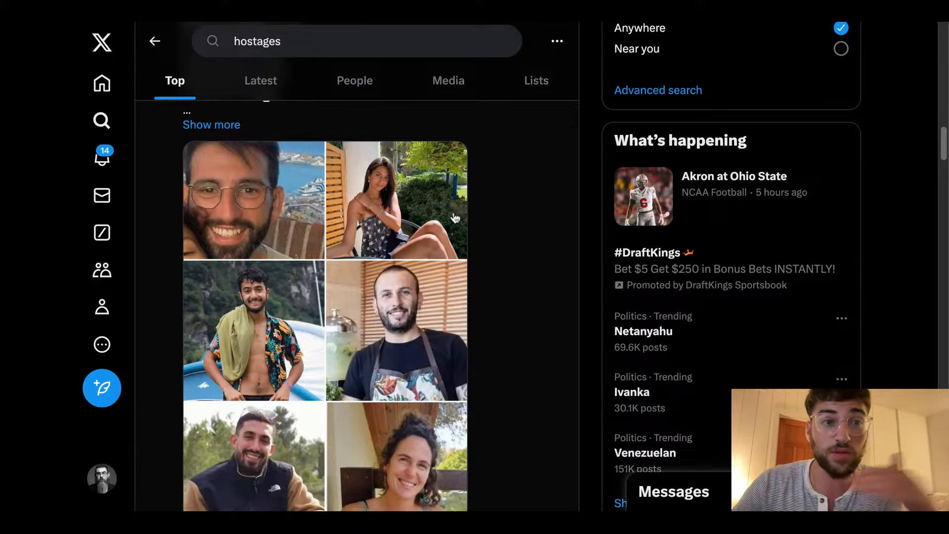
mouse_move(331, 256)
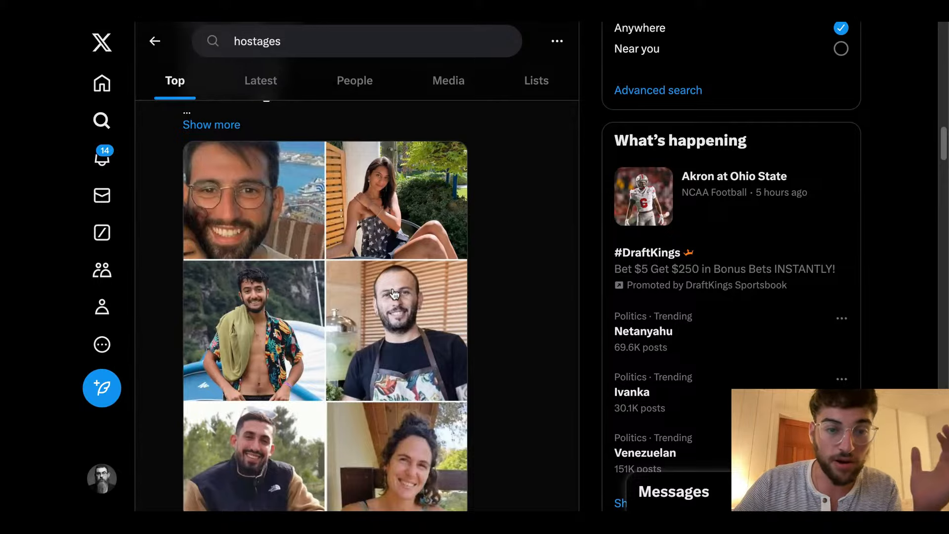
scroll(down, 3)
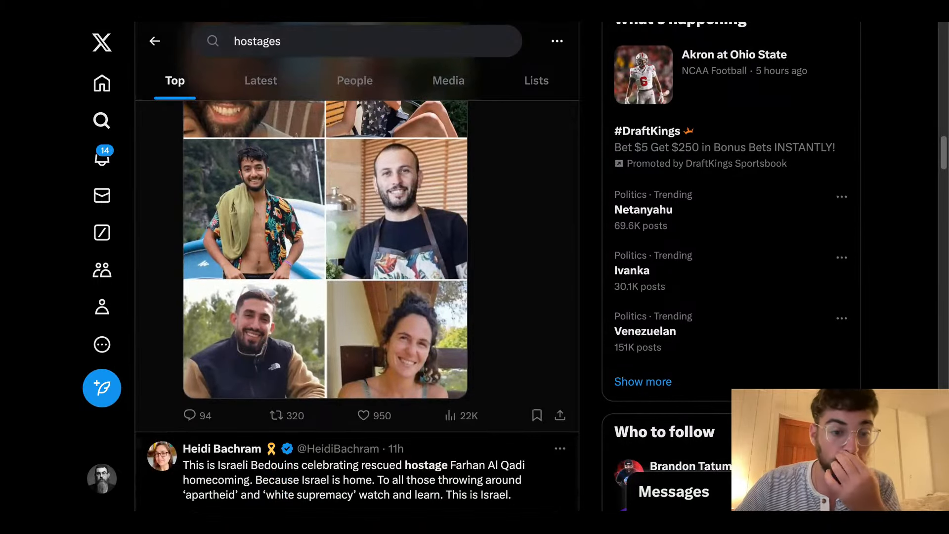
text(hersh goldberg)
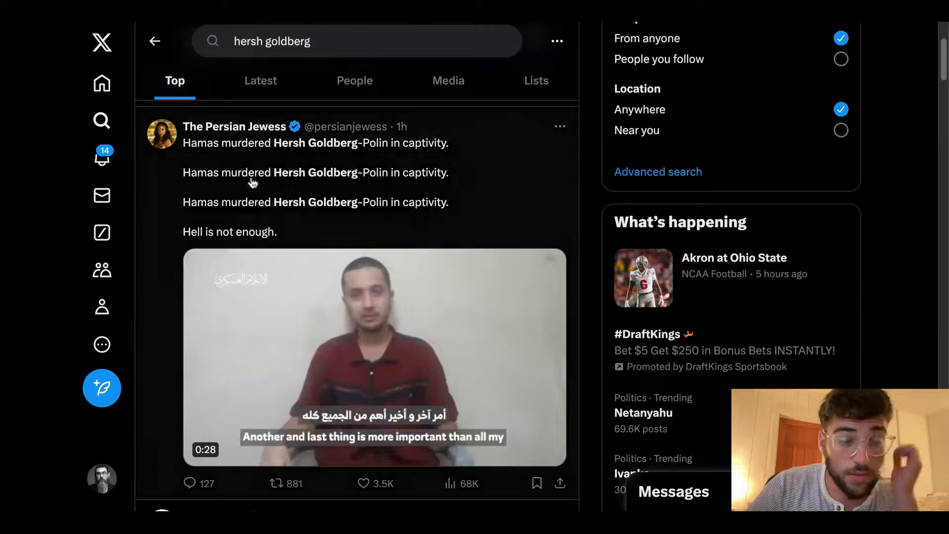
Step: Scroll to the Rafah recovery post and pause its Hersh Goldberg news interview video
scroll(down, 3)
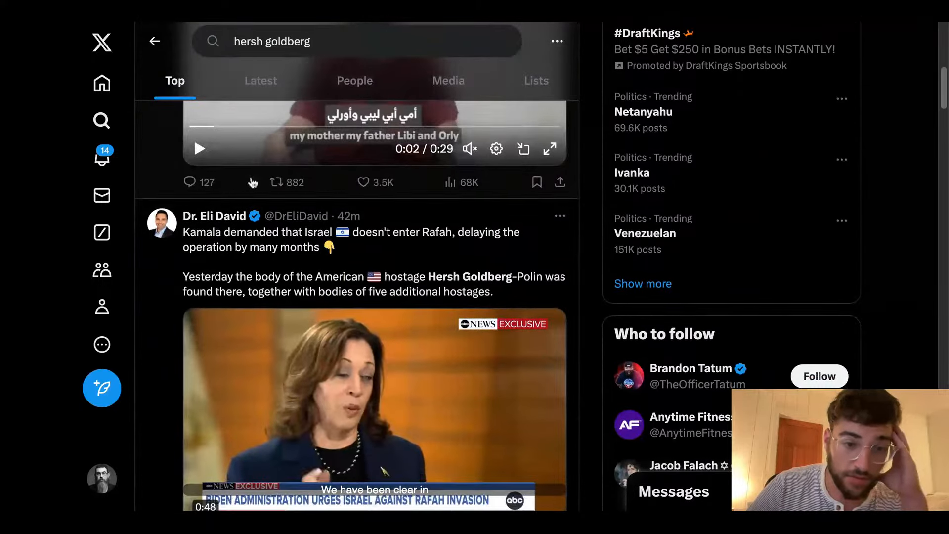
scroll(down, 3)
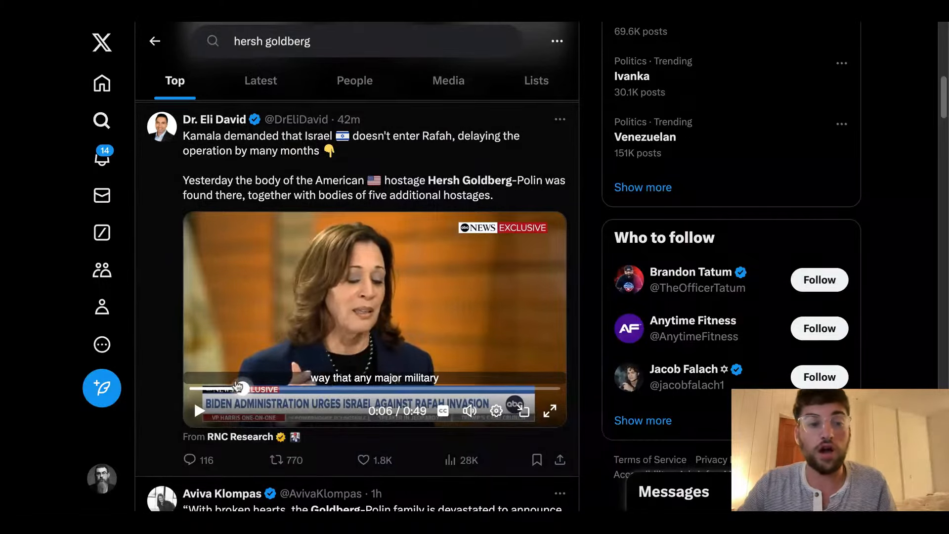
click(199, 410)
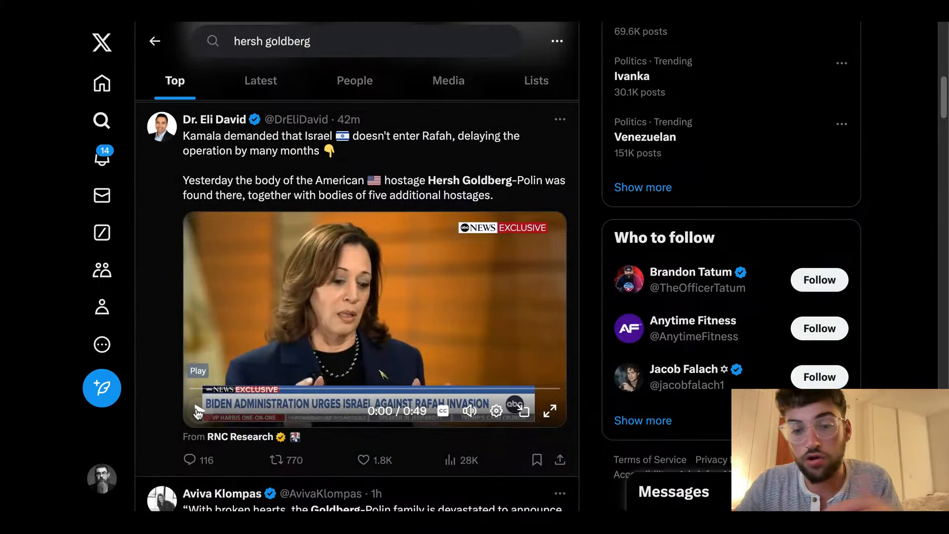